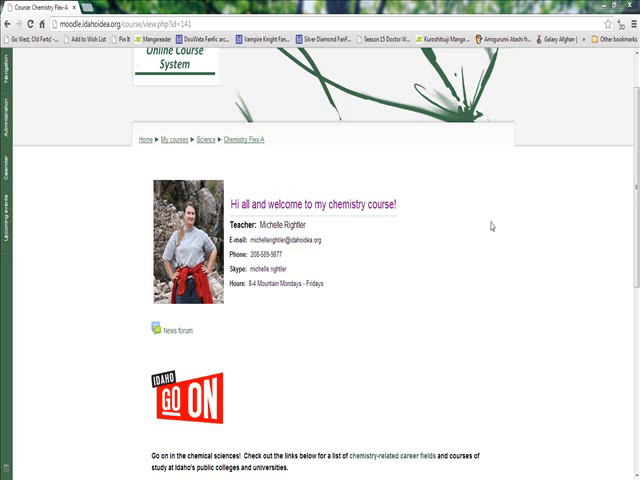
# - Scroll down the course page to the collapsible Course Information and weekly September sections
pyautogui.scroll(-3)
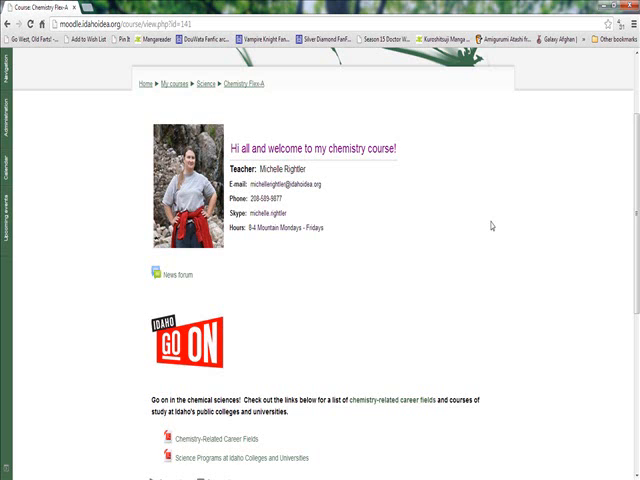
pyautogui.moveTo(496, 176)
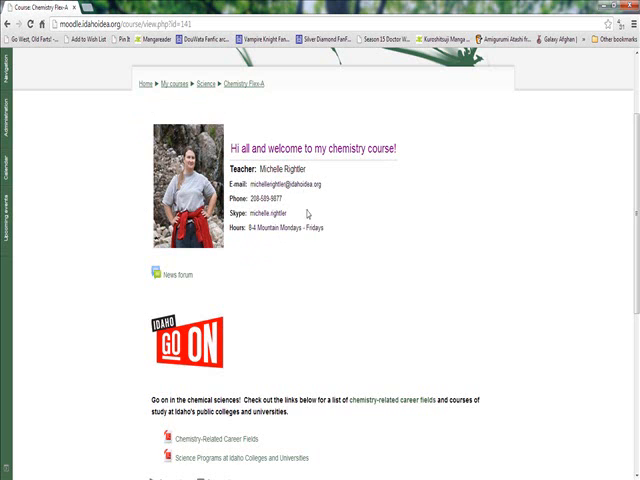
pyautogui.moveTo(308, 212)
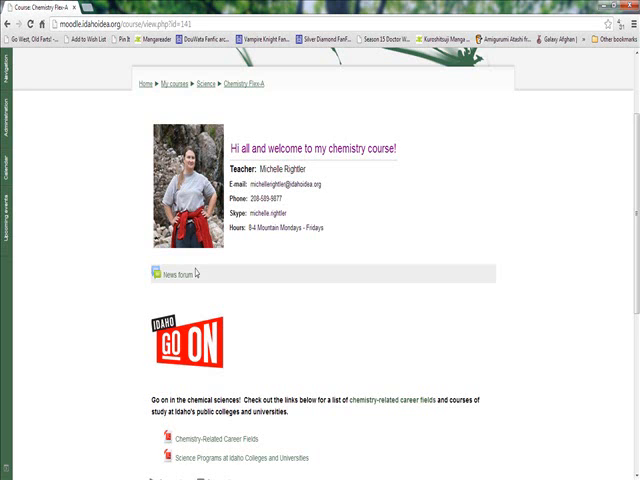
pyautogui.scroll(-3)
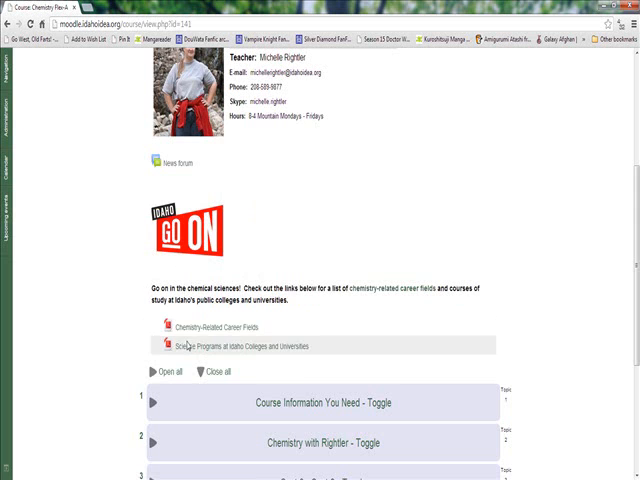
pyautogui.scroll(-3)
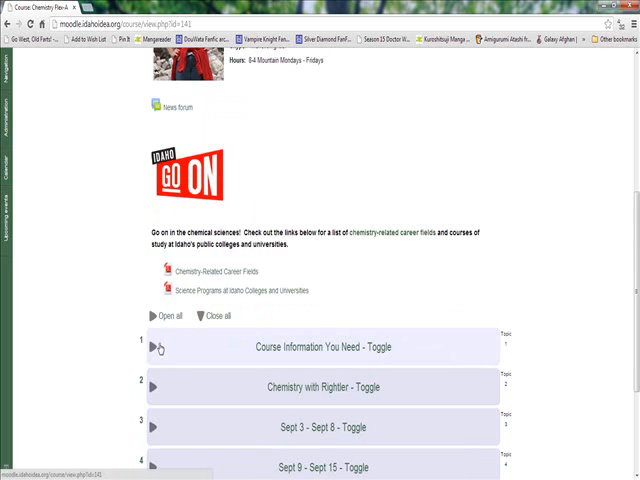
# - Expand Course Information You Need (syllabus, policies, simulations), then go to my.hrw.com in a new tab
pyautogui.click(156, 348)
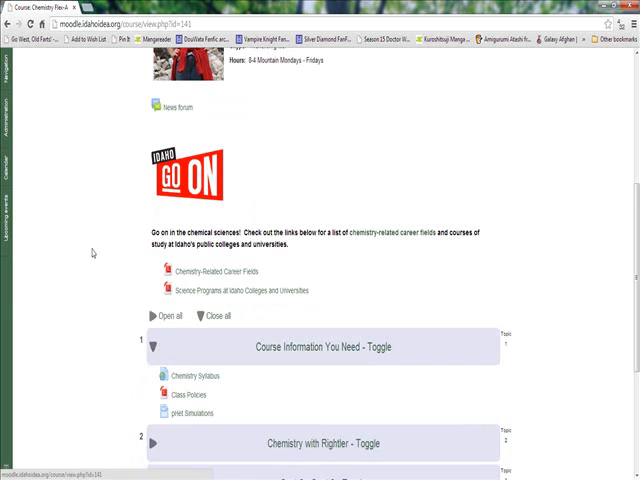
pyautogui.scroll(-3)
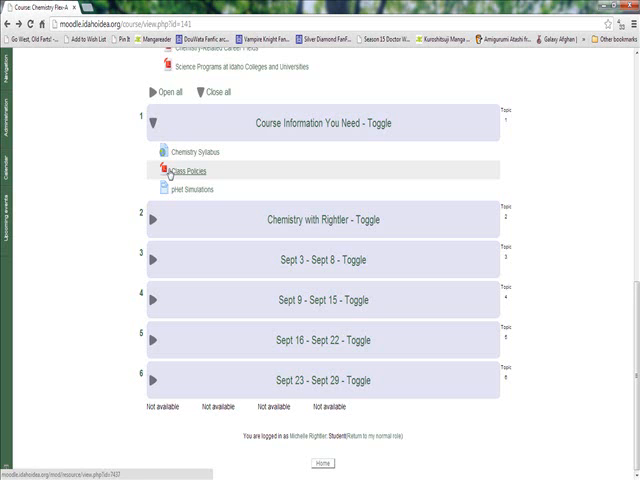
pyautogui.moveTo(260, 172)
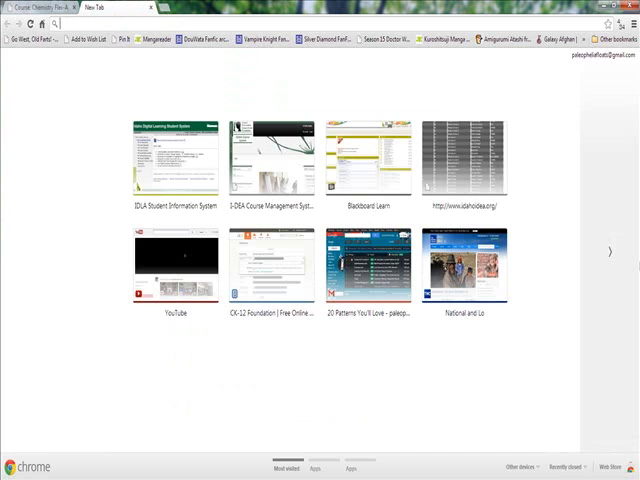
pyautogui.write('my.hrw.com')
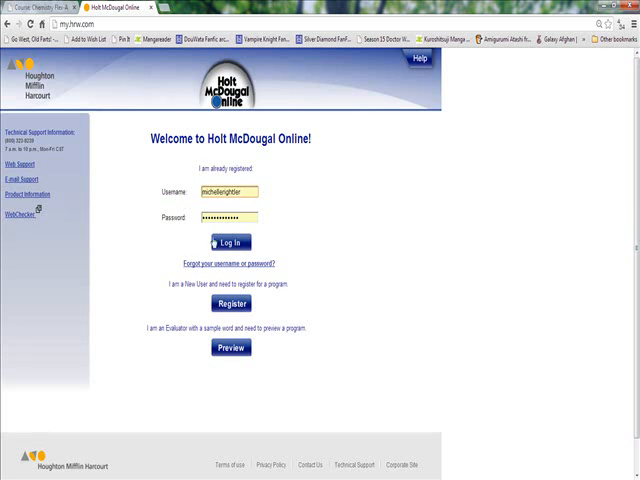
# - Log in to Holt McDougal Online and launch the Chemistry eBook at Chapter 1: Matter and Change
pyautogui.click(230, 242)
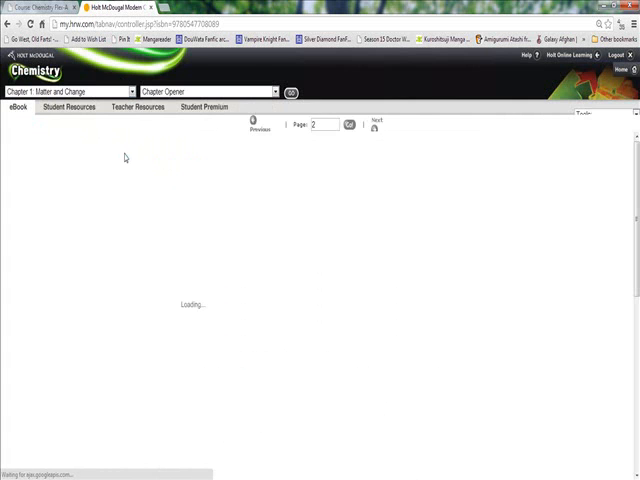
pyautogui.click(320, 124)
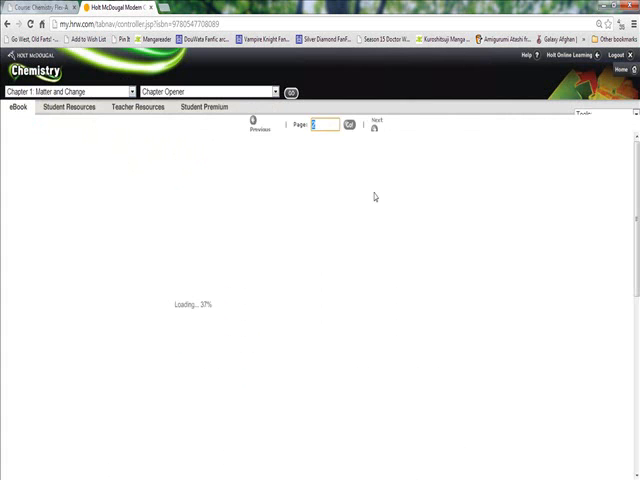
pyautogui.click(348, 124)
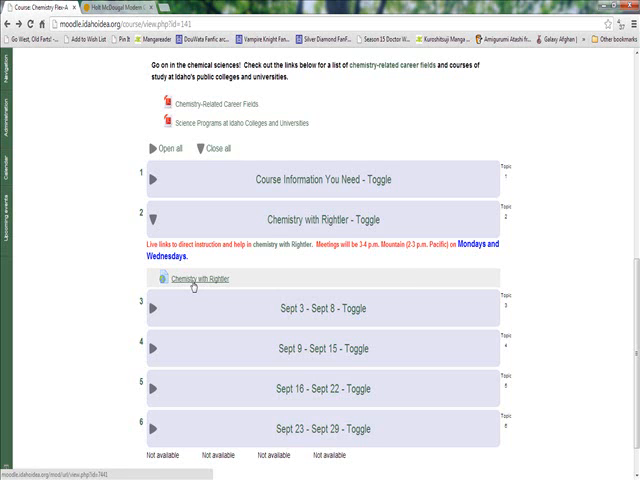
# - Collapse live help and expand the Sept 3 – Sept 8 week with its reading and lectures
pyautogui.click(156, 220)
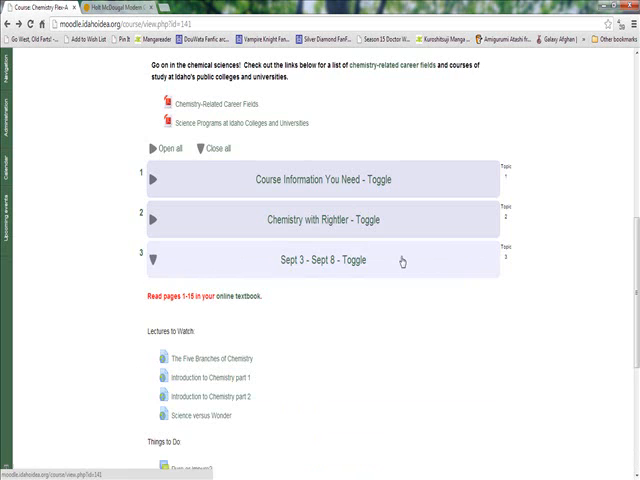
pyautogui.scroll(-3)
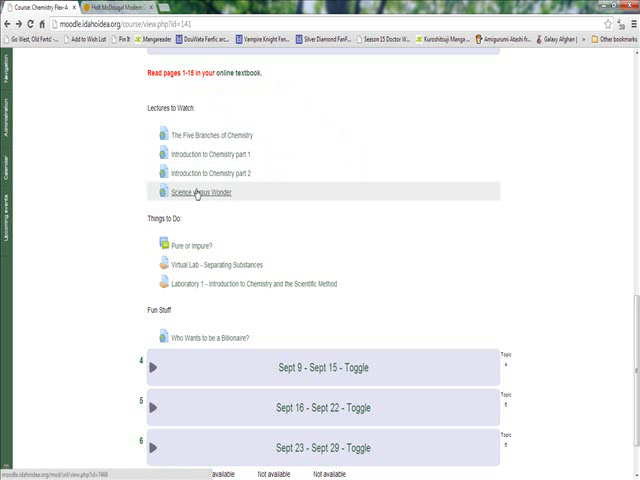
pyautogui.moveTo(200, 154)
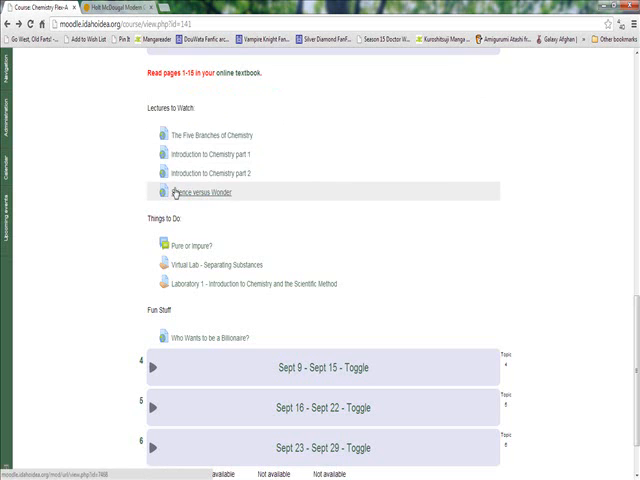
pyautogui.scroll(-3)
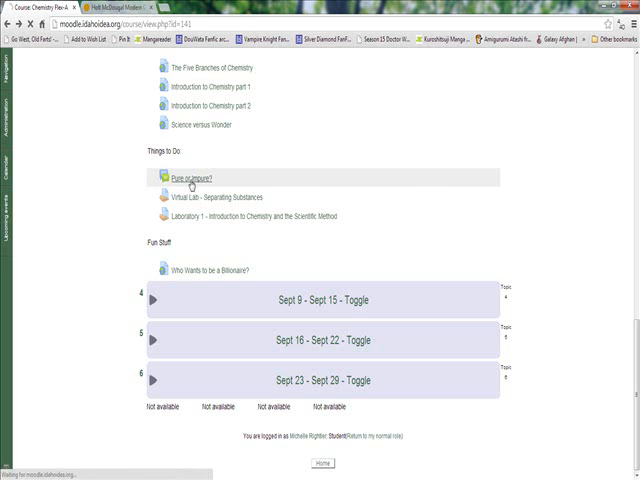
# - Open the Pure or Impure? forum listed first under Things to Do
pyautogui.click(186, 178)
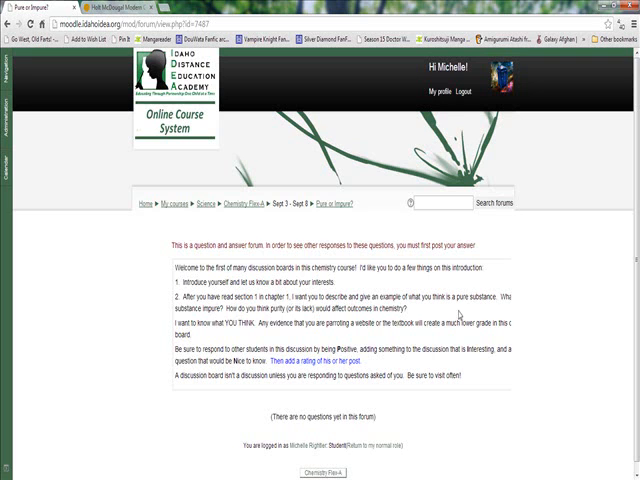
pyautogui.moveTo(460, 312)
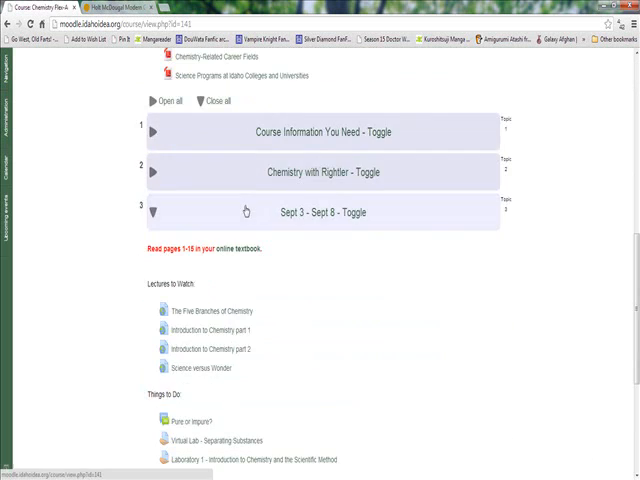
# - Scroll through the Sept 3 – Sept 8 week's lectures, things to do and fun stuff
pyautogui.scroll(-3)
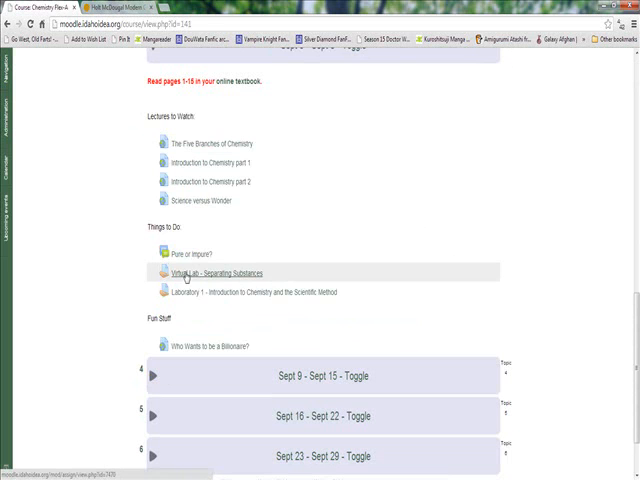
# - Open the Virtual Lab - Separating Substances assignment with its instructions, due date and submission status
pyautogui.click(208, 272)
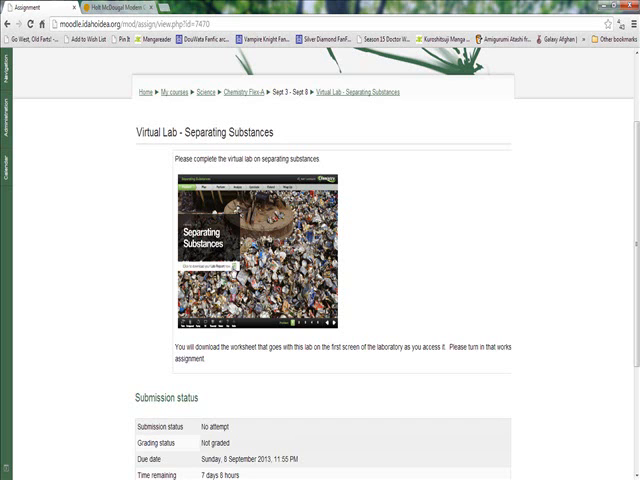
pyautogui.moveTo(336, 322)
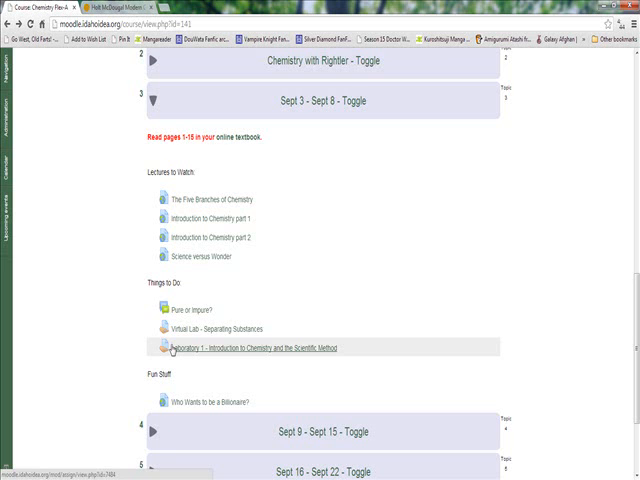
# - Scroll through the expanded Sept 9 – Sept 15 week's matter and energy lectures and tasks
pyautogui.scroll(-3)
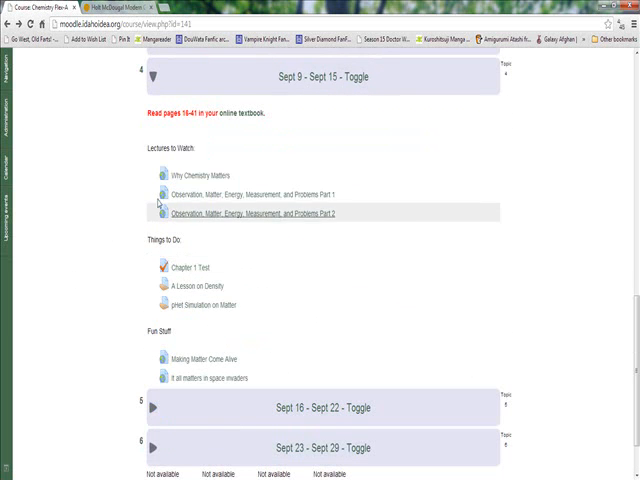
pyautogui.moveTo(128, 256)
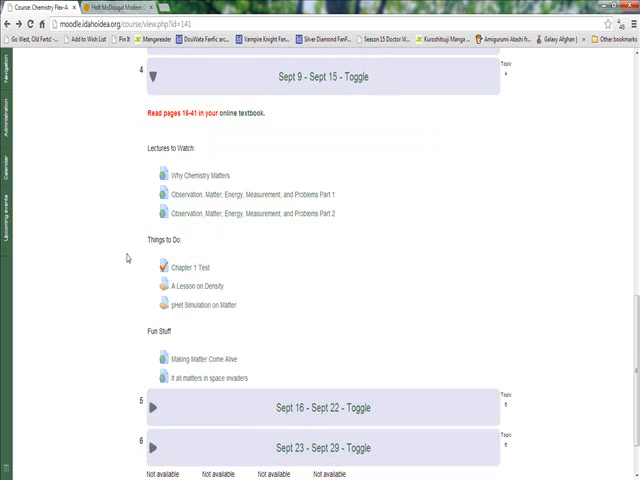
pyautogui.moveTo(136, 260)
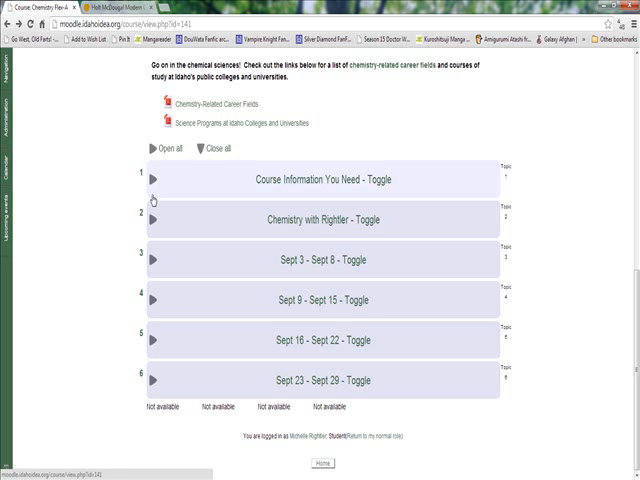
pyautogui.moveTo(64, 200)
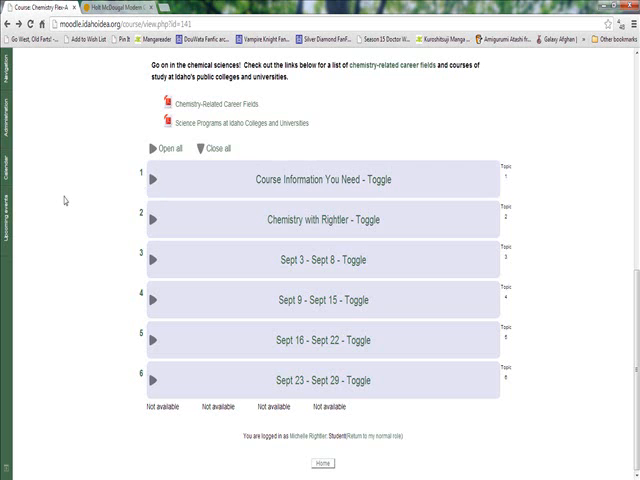